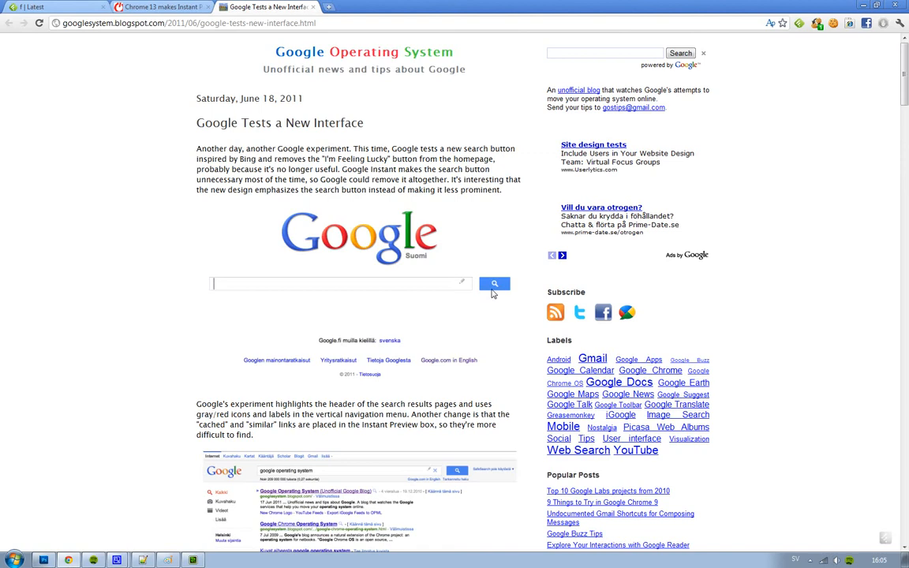
{"action": "mouse_move", "coordinate": [104, 192]}
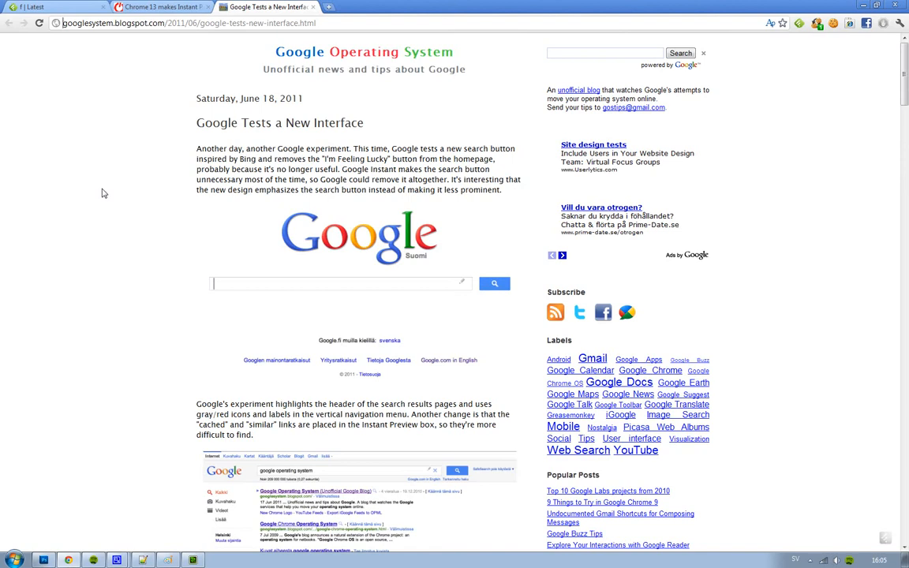
Scroll to the article's end, reaching the 'a sprite' link below both search screenshots.
{"action": "scroll", "scroll_direction": "down", "scroll_amount": 3}
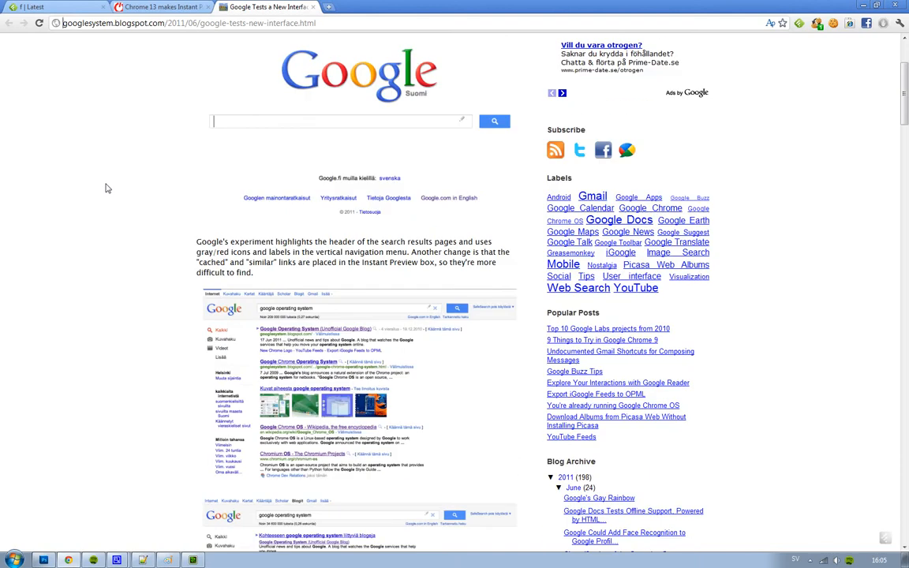
{"action": "scroll", "scroll_direction": "down", "scroll_amount": 3}
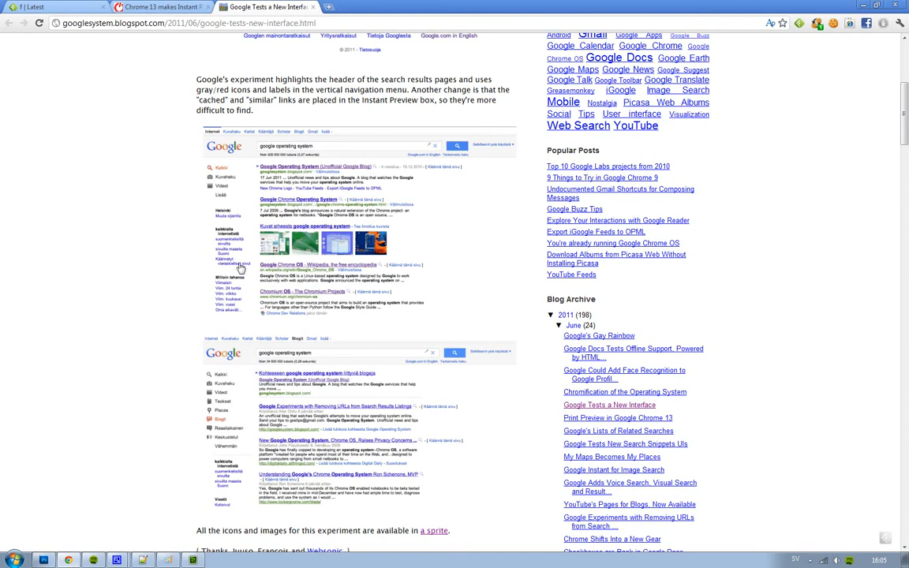
{"action": "mouse_move", "coordinate": [242, 181]}
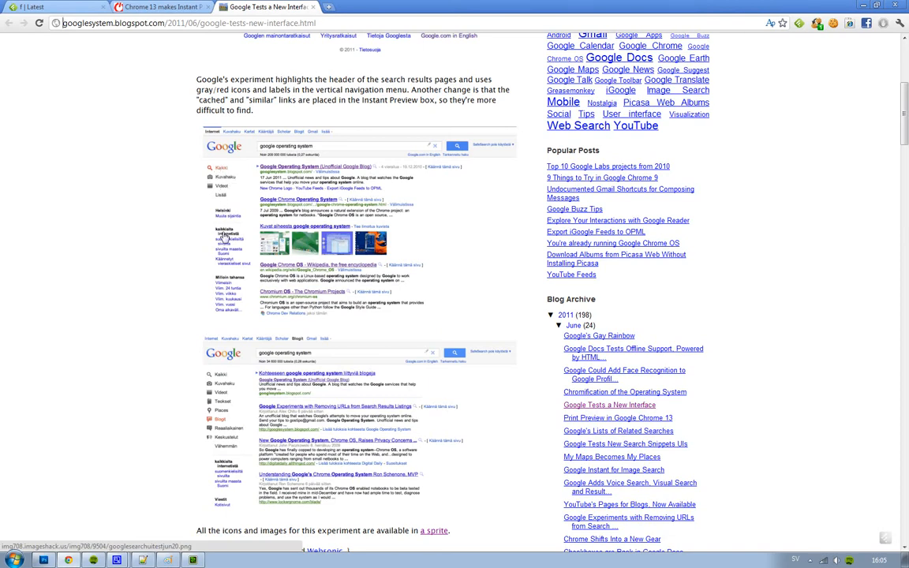
{"action": "mouse_move", "coordinate": [247, 170]}
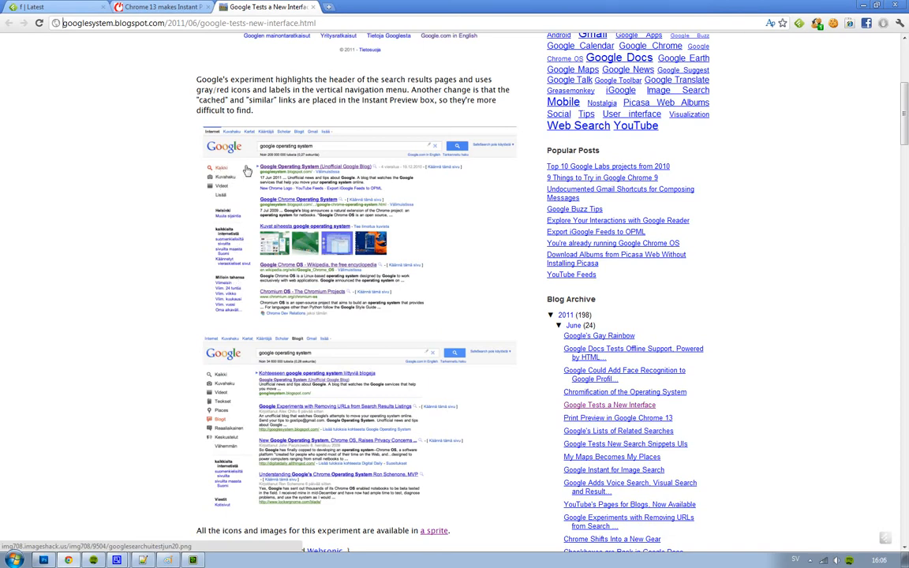
{"action": "mouse_move", "coordinate": [213, 154]}
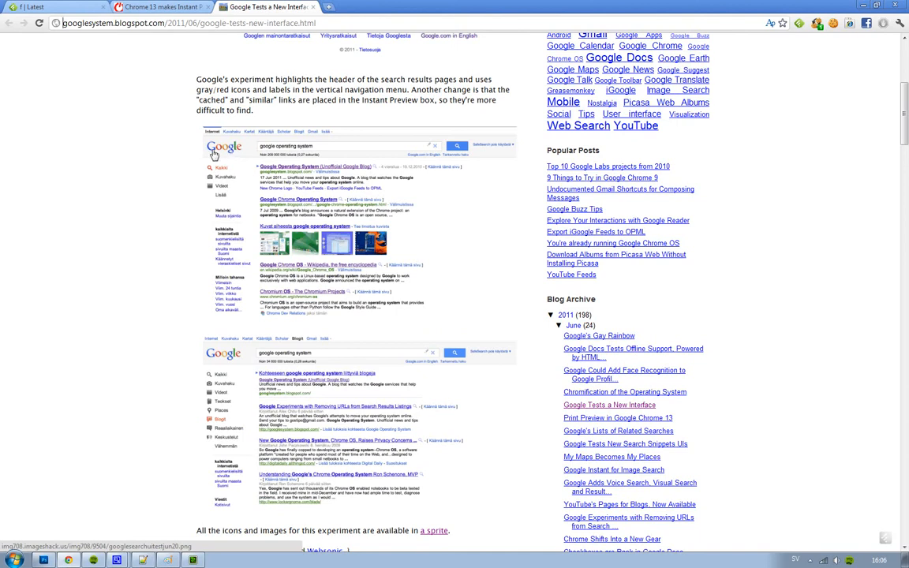
{"action": "mouse_move", "coordinate": [298, 153]}
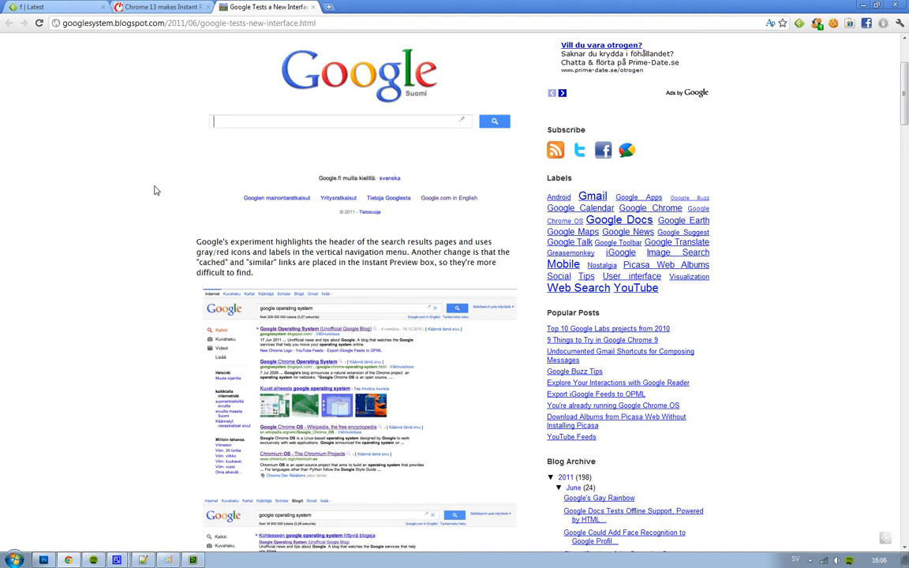
{"action": "scroll", "scroll_direction": "down", "scroll_amount": 3}
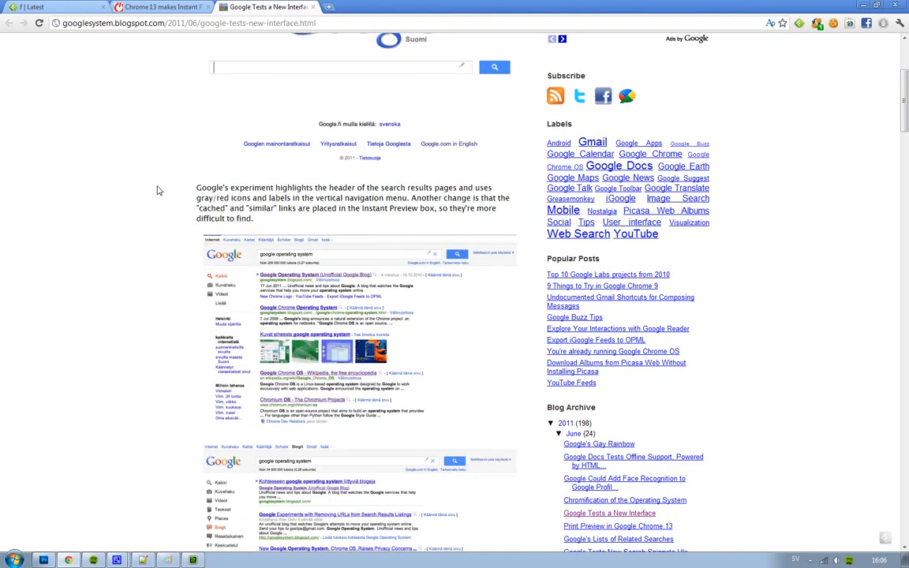
{"action": "scroll", "scroll_direction": "down", "scroll_amount": 3}
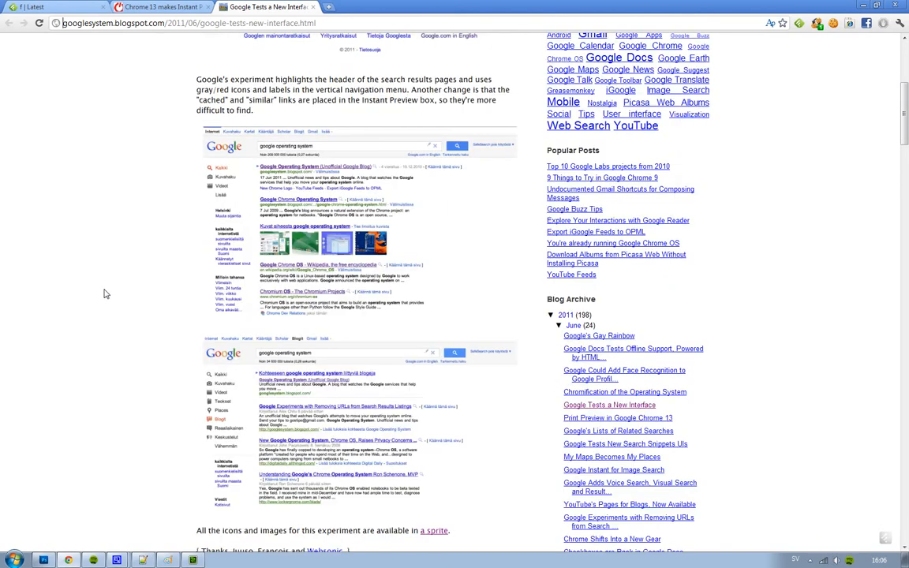
{"action": "scroll", "scroll_direction": "up", "scroll_amount": 3}
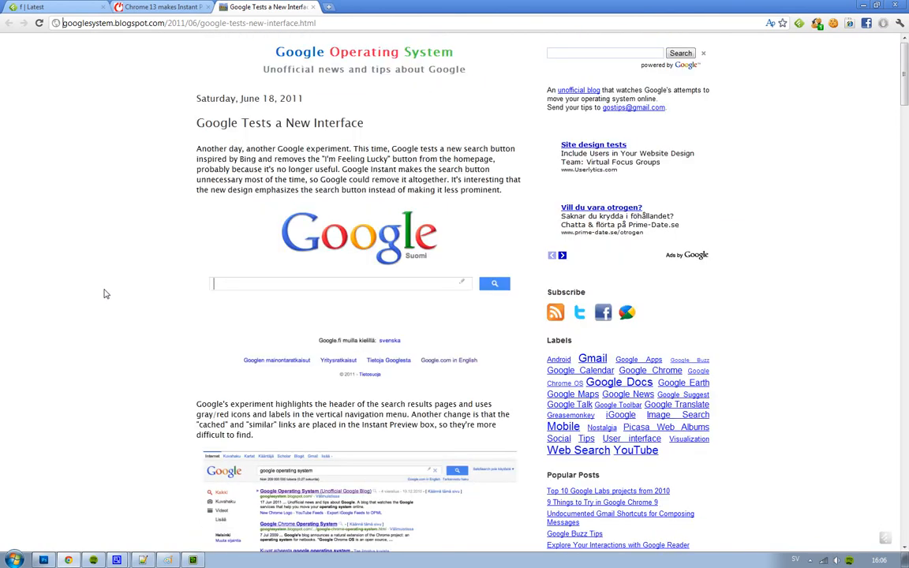
{"action": "scroll", "scroll_direction": "down", "scroll_amount": 3}
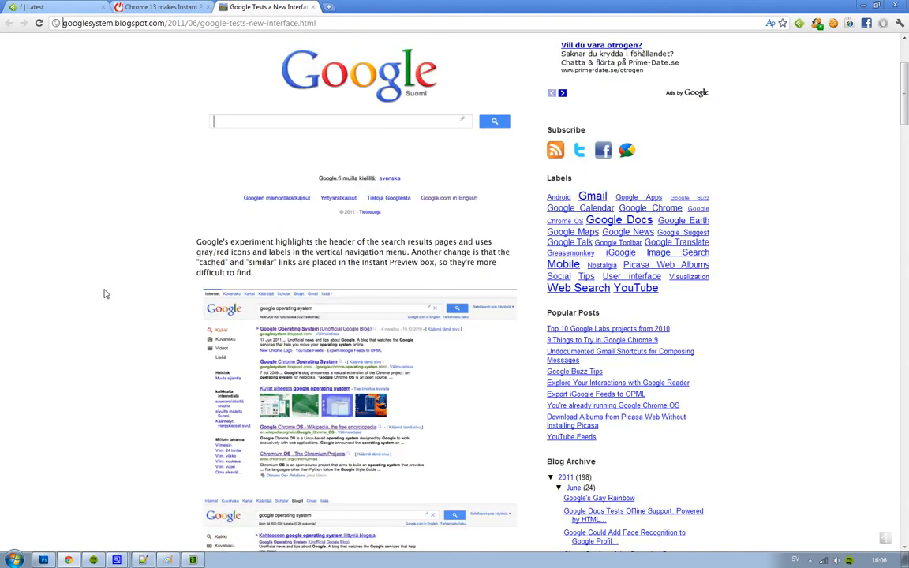
{"action": "scroll", "scroll_direction": "down", "scroll_amount": 3}
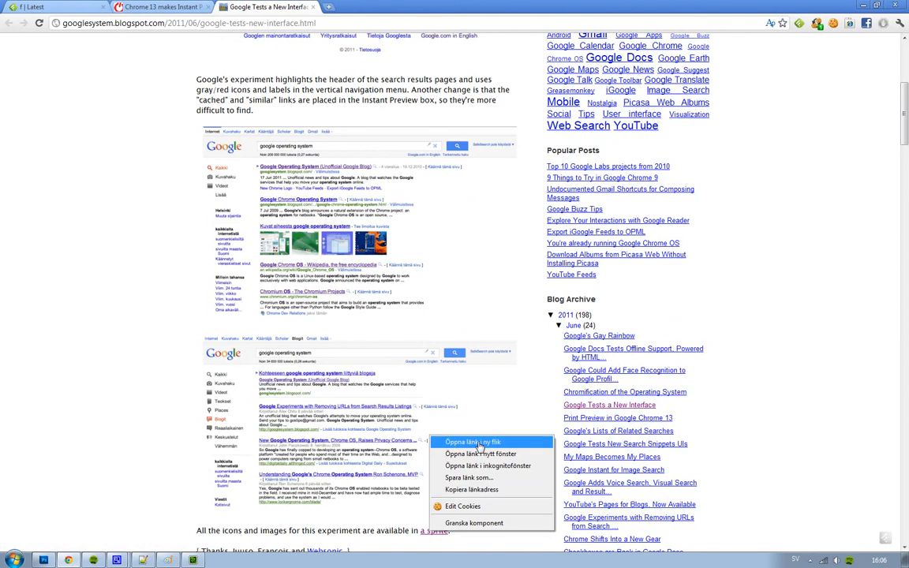
Open nav_logo77.png in a new tab, then return to the blog past the sprite note.
{"action": "left_click", "coordinate": [473, 442]}
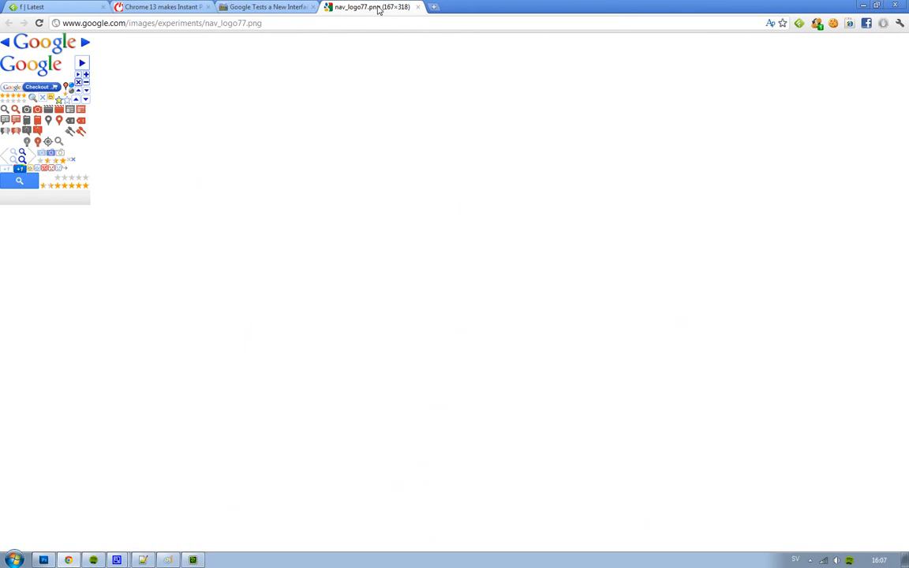
{"action": "left_click", "coordinate": [267, 7]}
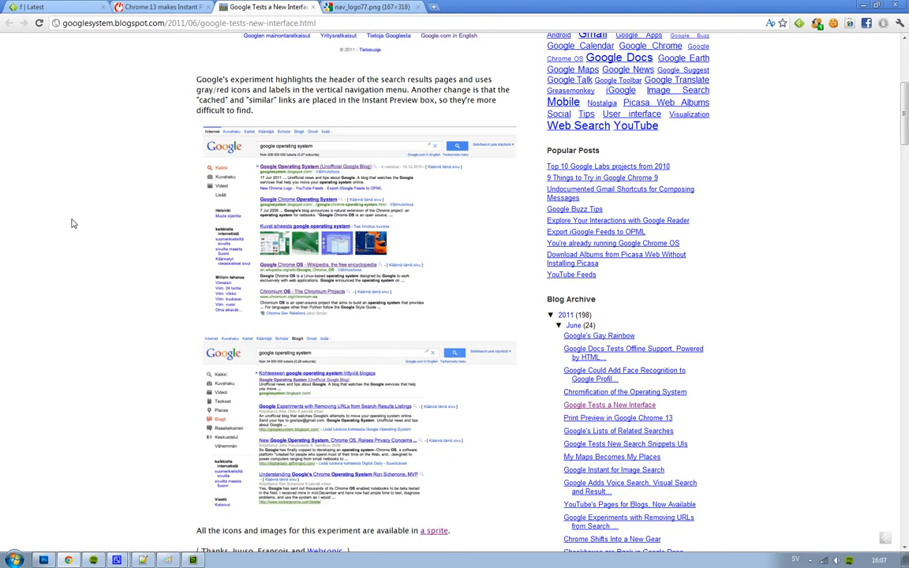
{"action": "scroll", "scroll_direction": "down", "scroll_amount": 3}
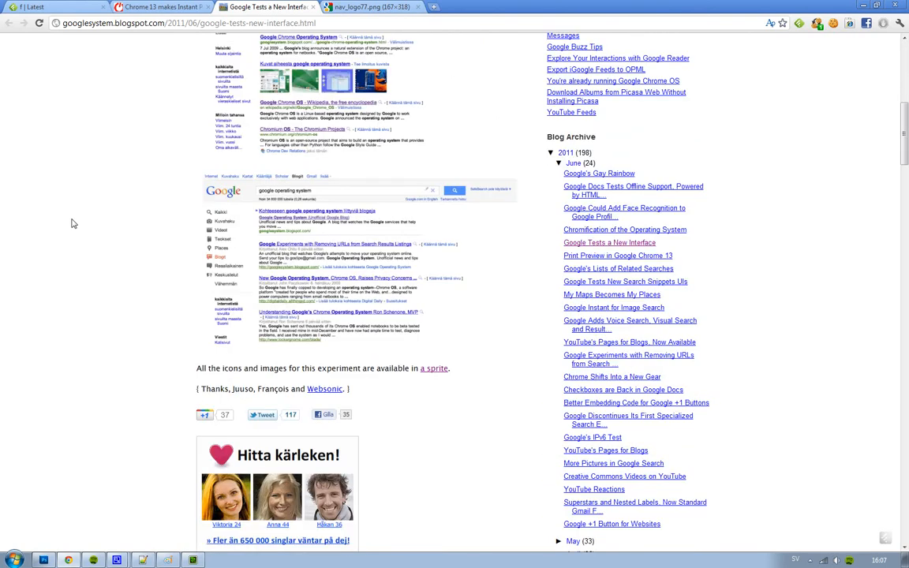